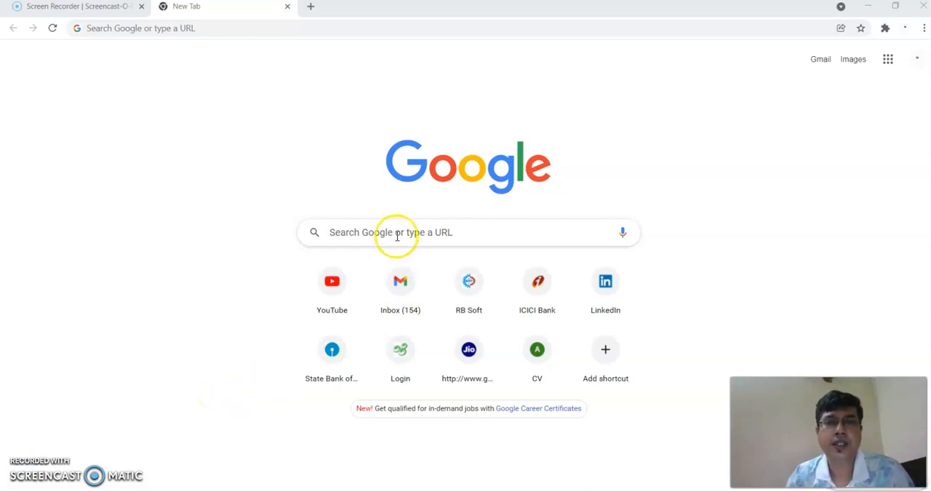
# Search Google for 'raptor tool free download' via the suggestion for 'raptor tool'
pyautogui.write('raptor t')
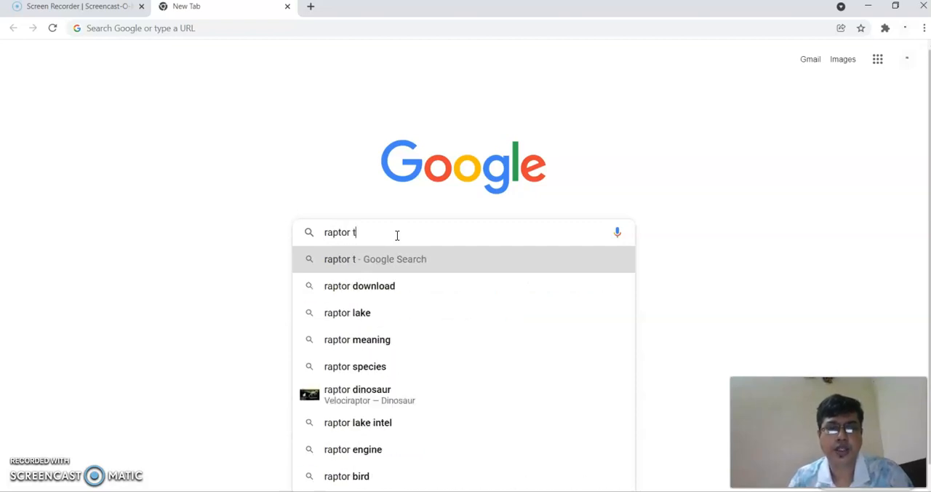
pyautogui.write('ool')
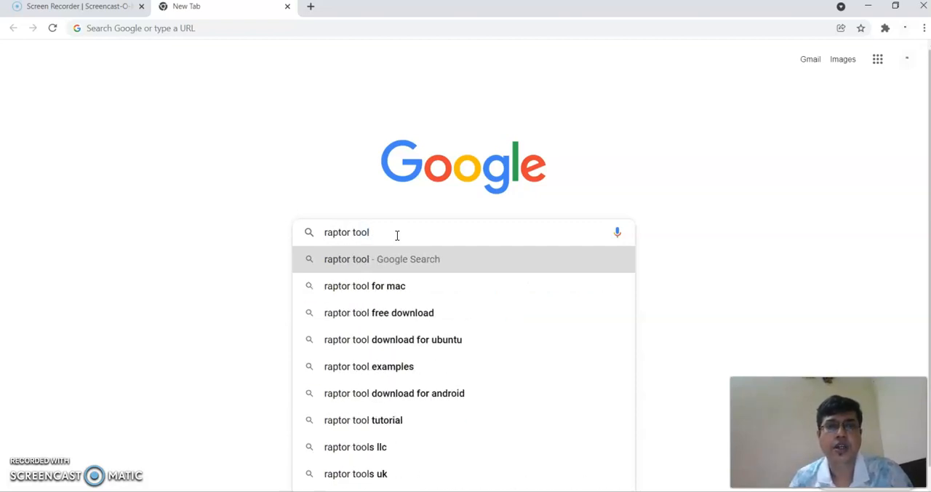
pyautogui.click(378, 312)
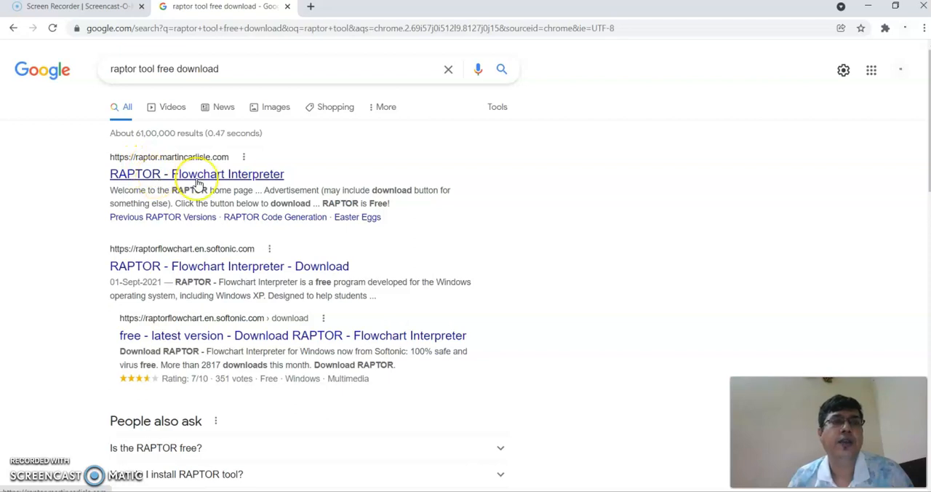
pyautogui.moveTo(260, 183)
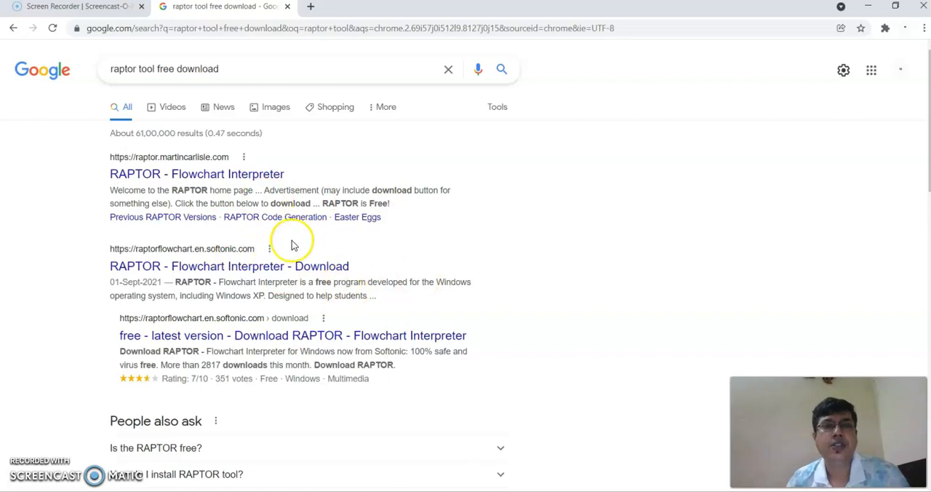
pyautogui.moveTo(226, 192)
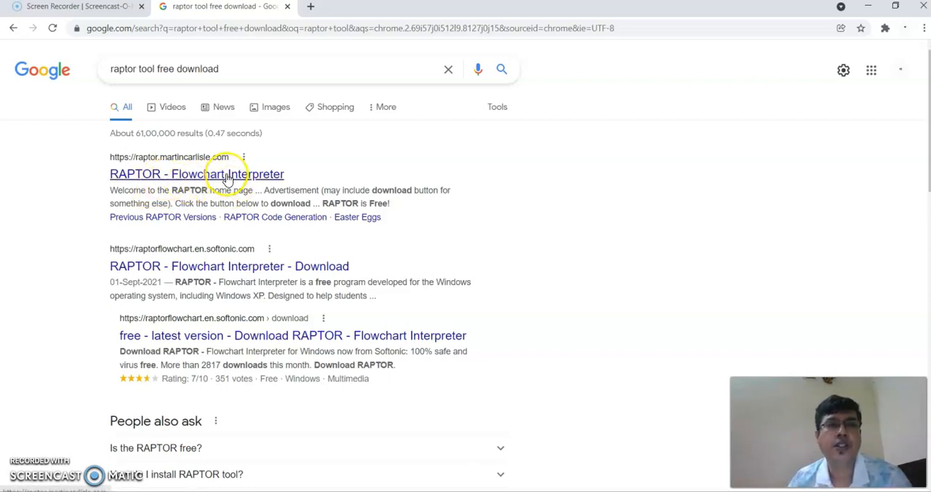
# Go to the RAPTOR Flowchart Interpreter site at raptor.martincarlisle.com from the results
pyautogui.click(196, 173)
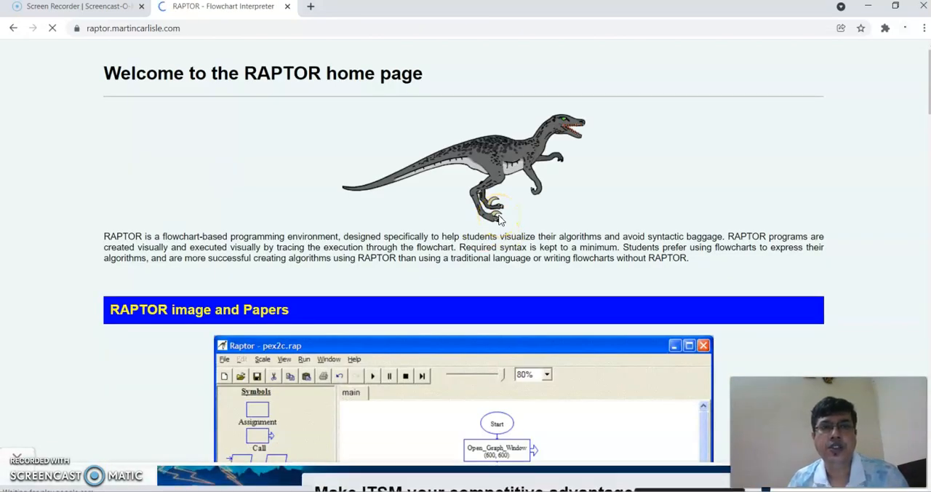
# Reach the Download RAPTOR section and request the latest version installer
pyautogui.scroll(-3)
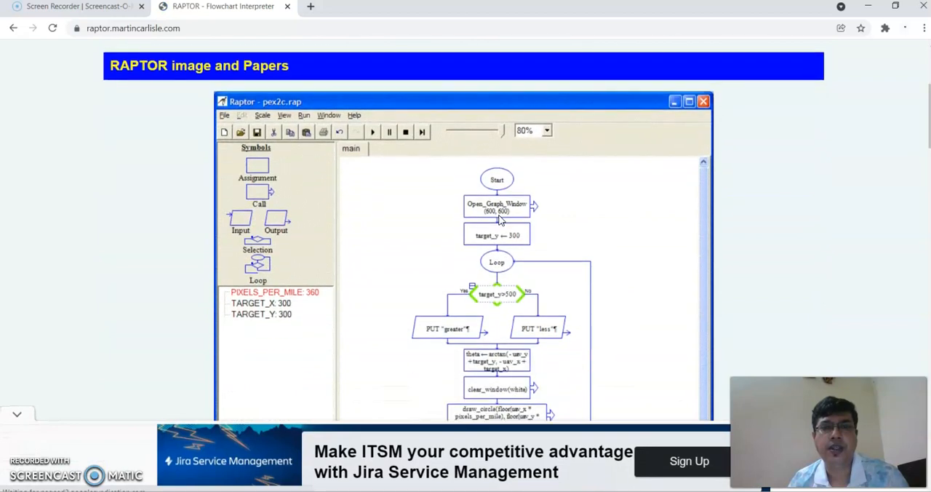
pyautogui.scroll(-3)
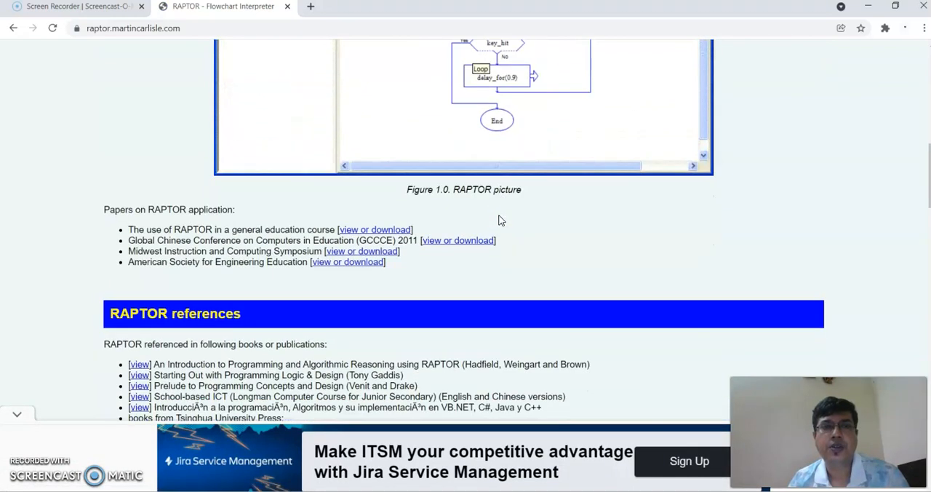
pyautogui.scroll(-3)
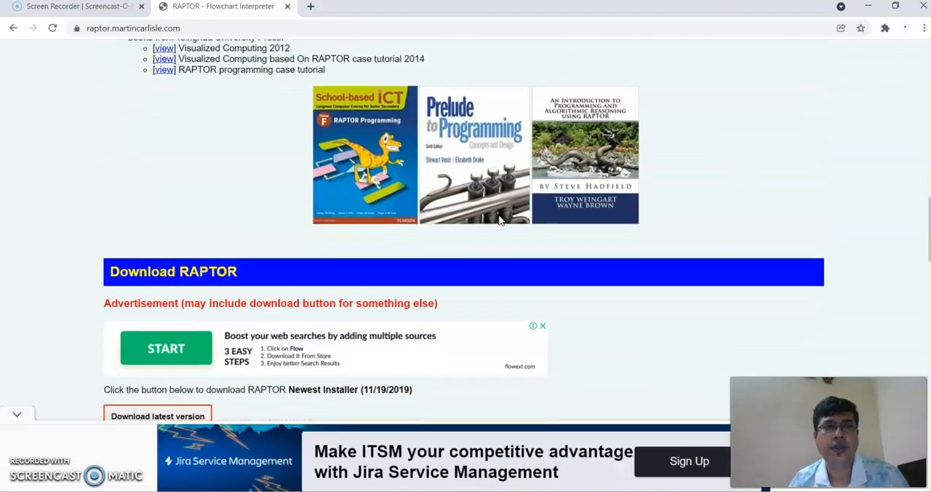
pyautogui.scroll(-3)
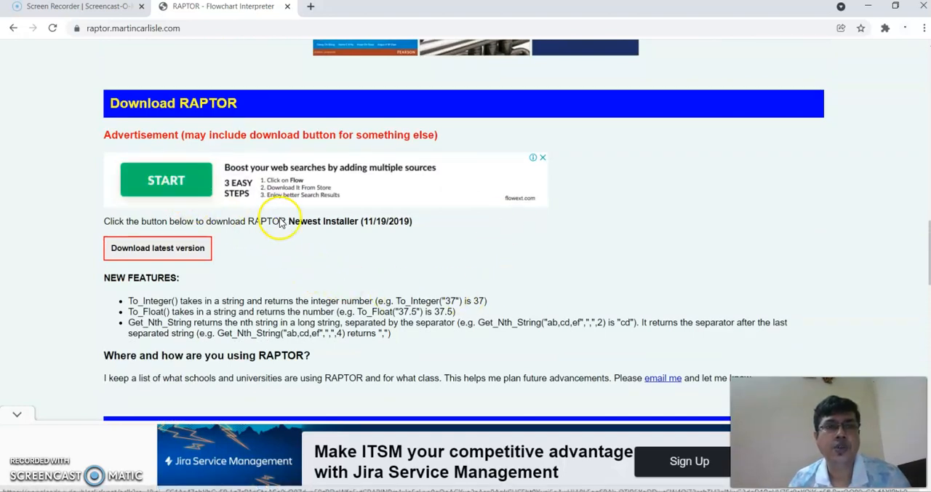
pyautogui.moveTo(399, 226)
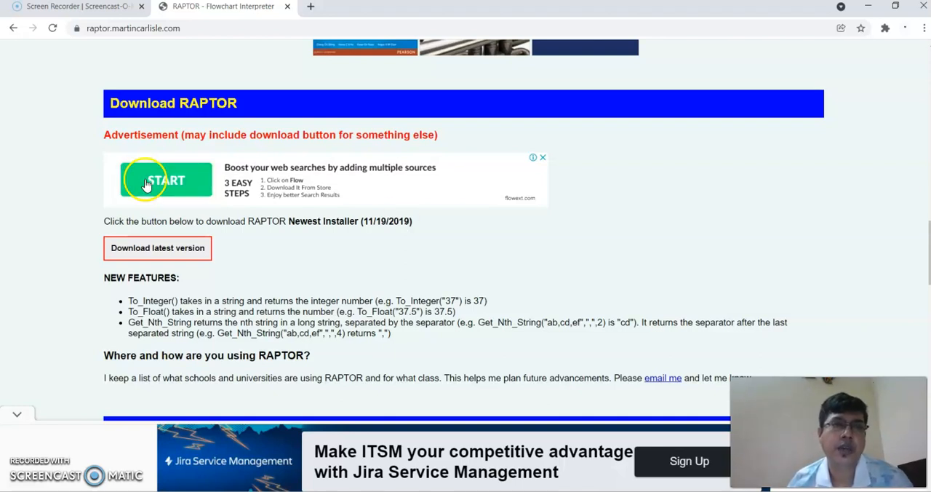
pyautogui.moveTo(440, 275)
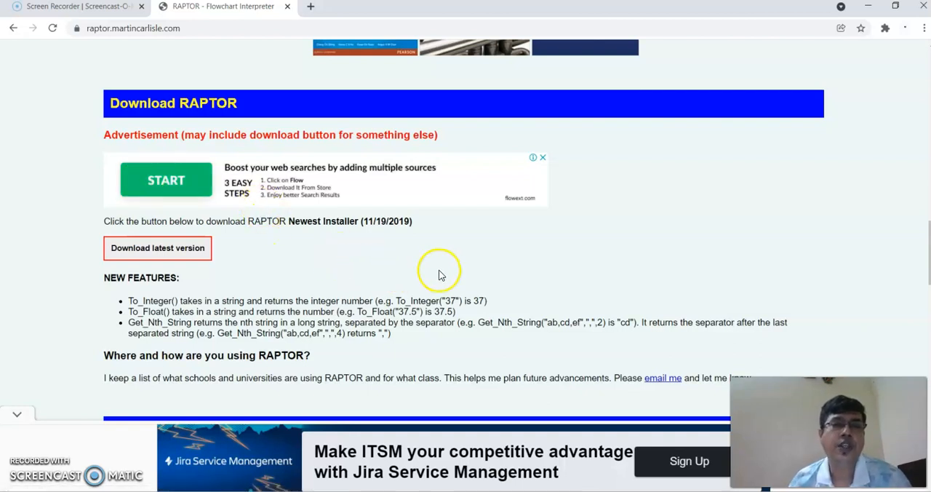
pyautogui.moveTo(495, 268)
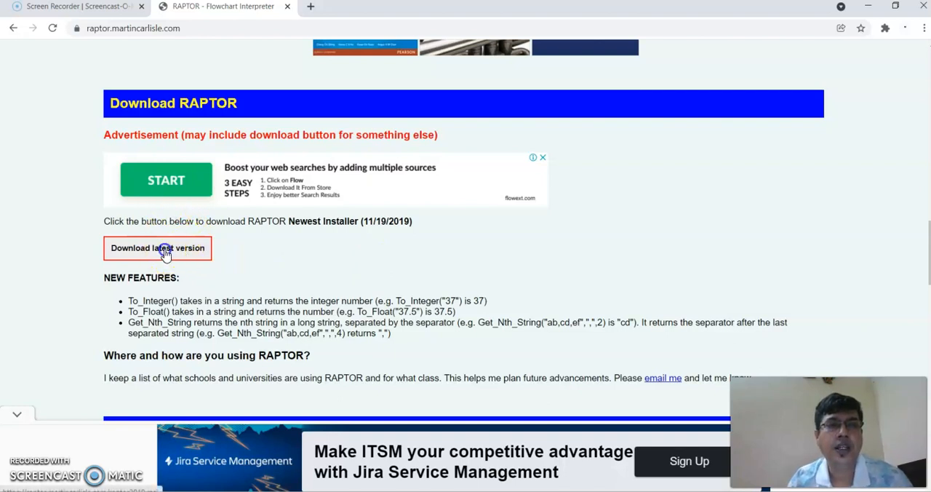
pyautogui.click(158, 247)
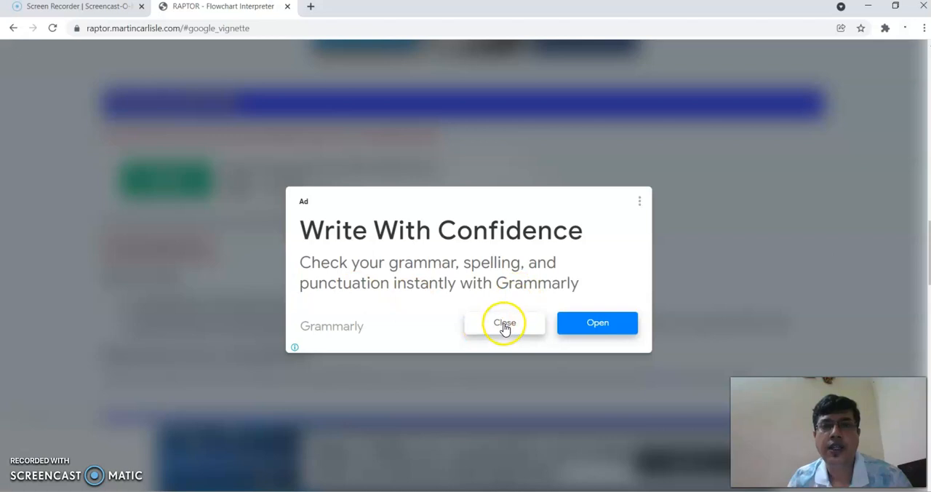
# Dismiss the Grammarly ad and show the raptor2019 download in its Downloads folder
pyautogui.click(505, 323)
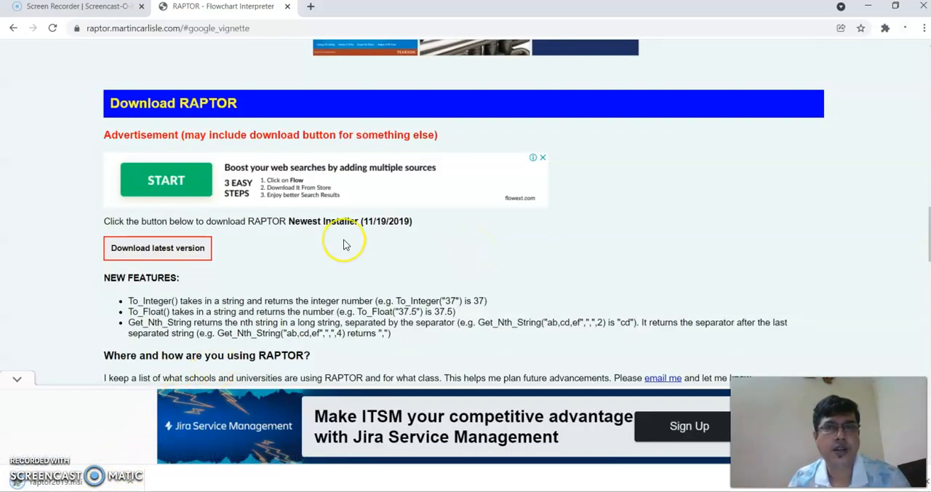
pyautogui.moveTo(134, 479)
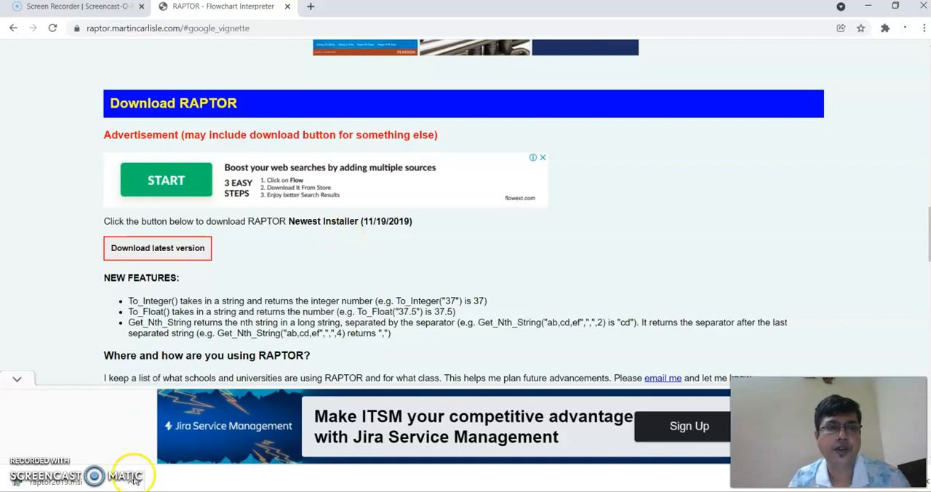
pyautogui.click(58, 482)
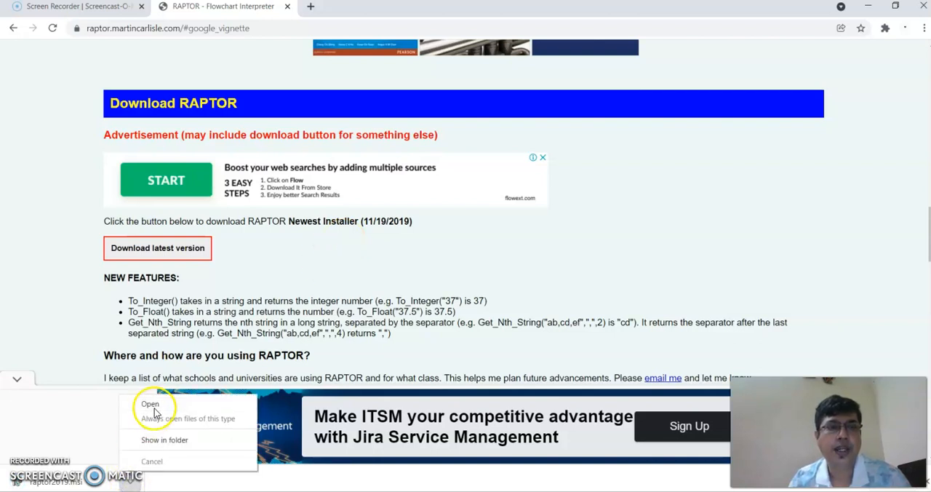
pyautogui.click(150, 404)
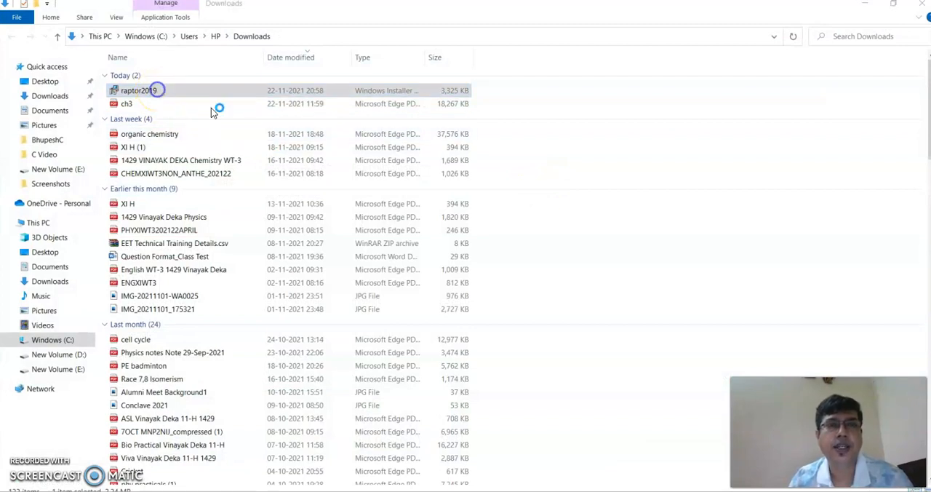
# Run the raptor2019 installer from Downloads to reach the RAPTOR Setup Wizard welcome
pyautogui.doubleClick(138, 90)
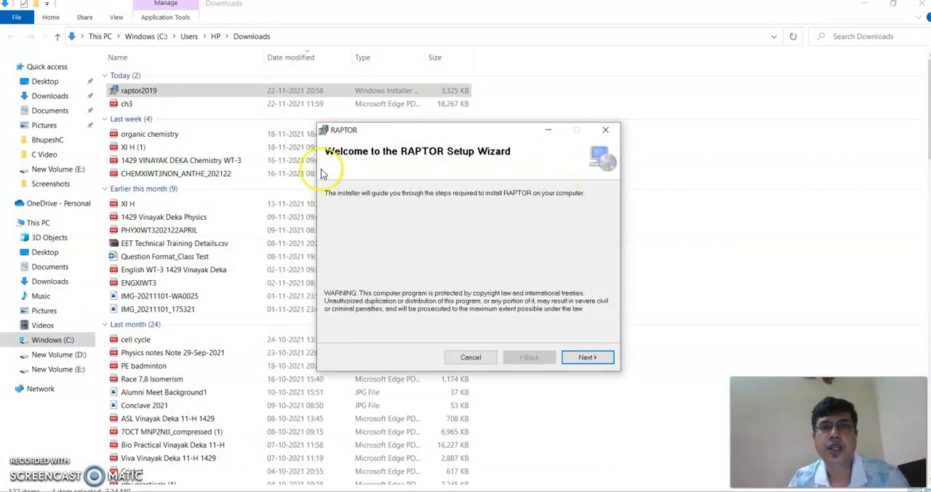
pyautogui.moveTo(597, 157)
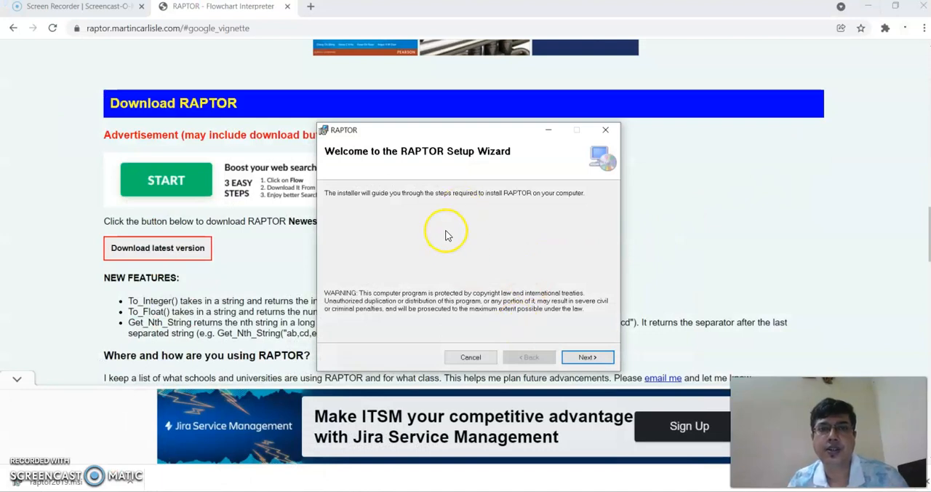
pyautogui.moveTo(436, 168)
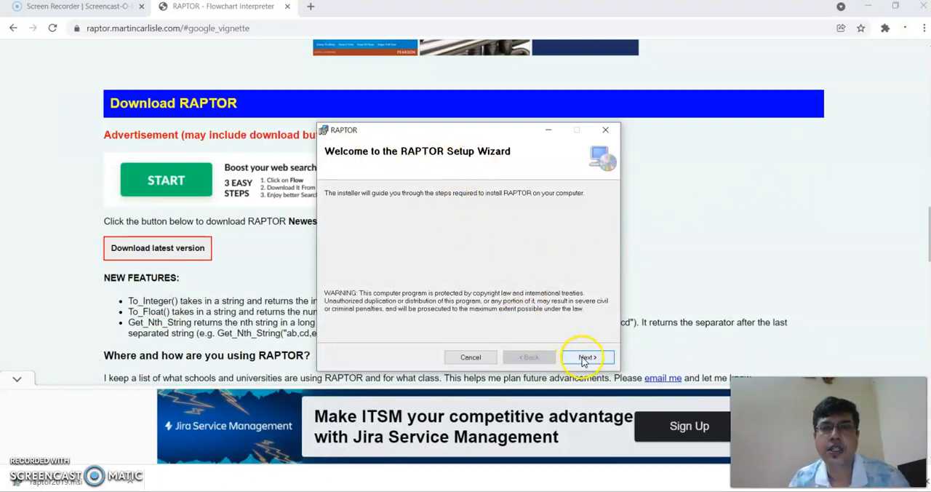
# Install RAPTOR to the default Program Files folder, confirm, and close the completed wizard
pyautogui.click(588, 357)
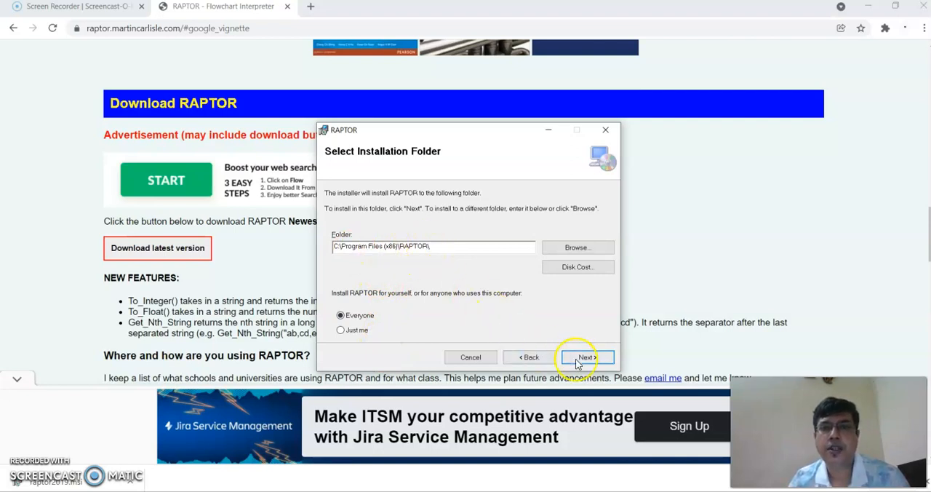
pyautogui.click(586, 357)
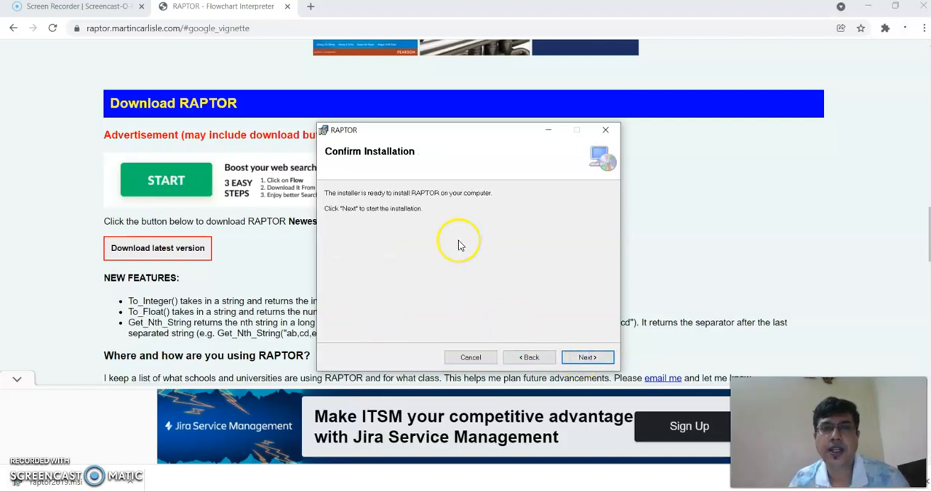
pyautogui.click(588, 357)
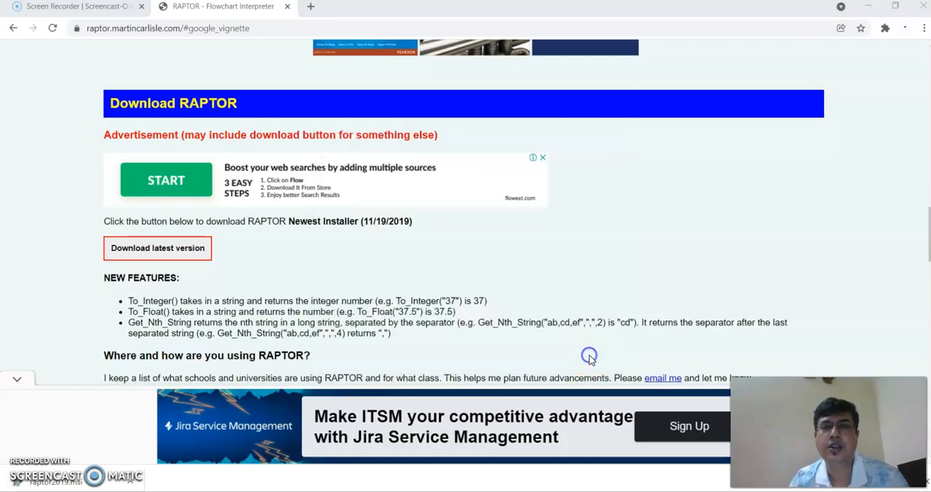
pyautogui.click(588, 356)
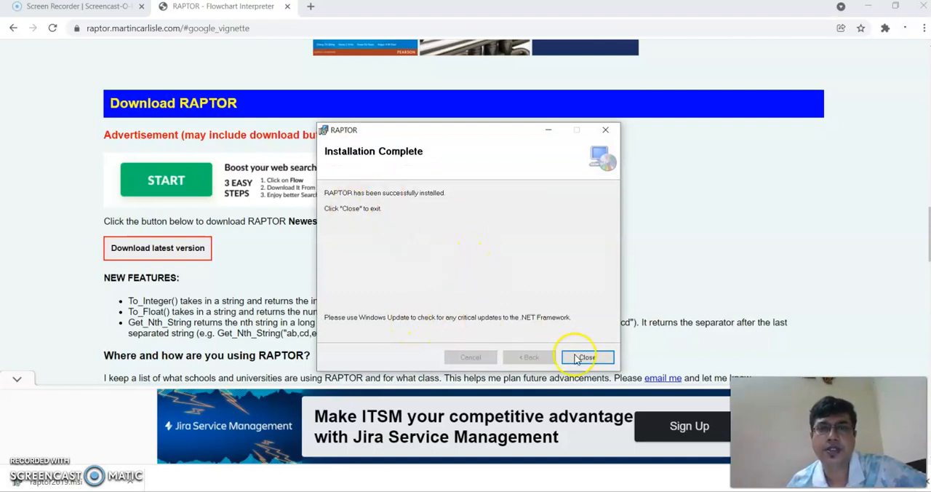
pyautogui.click(587, 358)
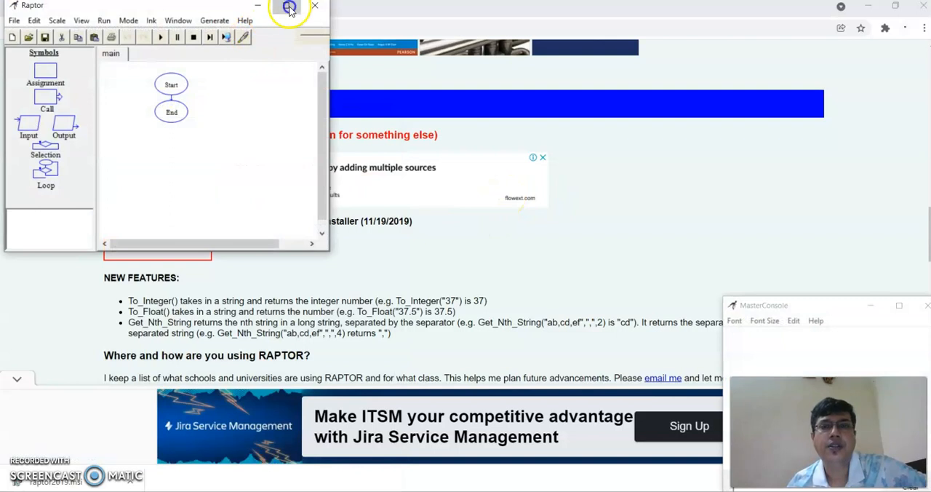
# Maximize the RAPTOR window showing the blank Start–End flowchart
pyautogui.click(290, 6)
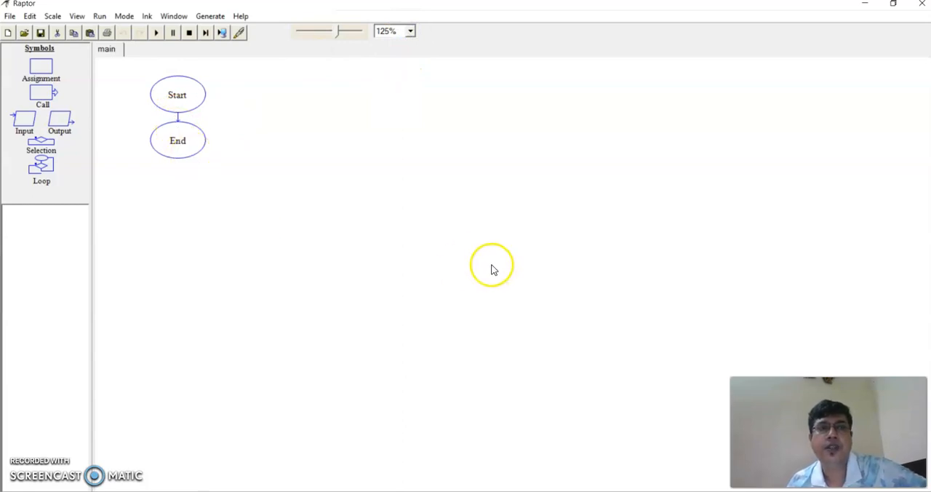
pyautogui.moveTo(303, 142)
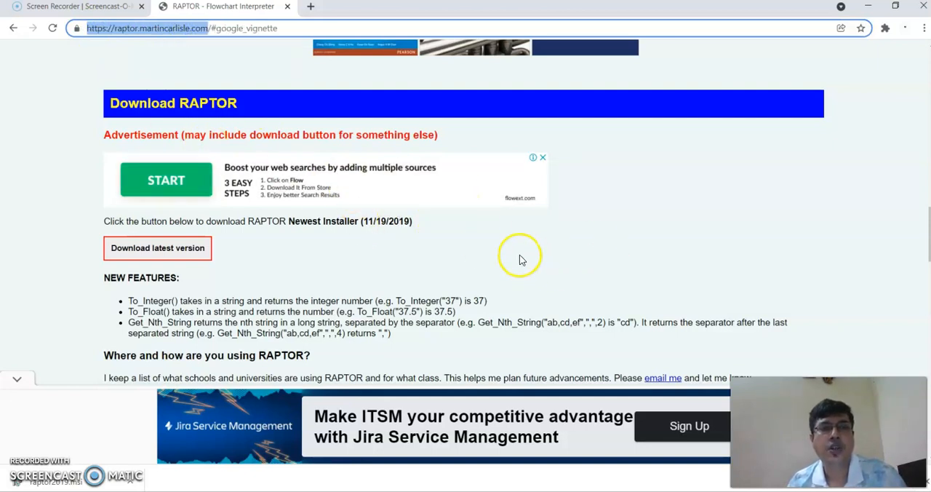
pyautogui.moveTo(326, 259)
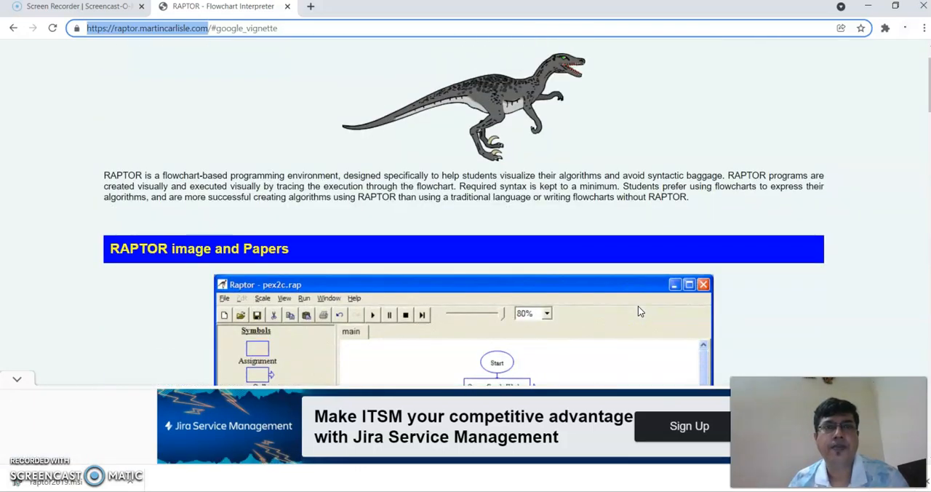
pyautogui.scroll(-3)
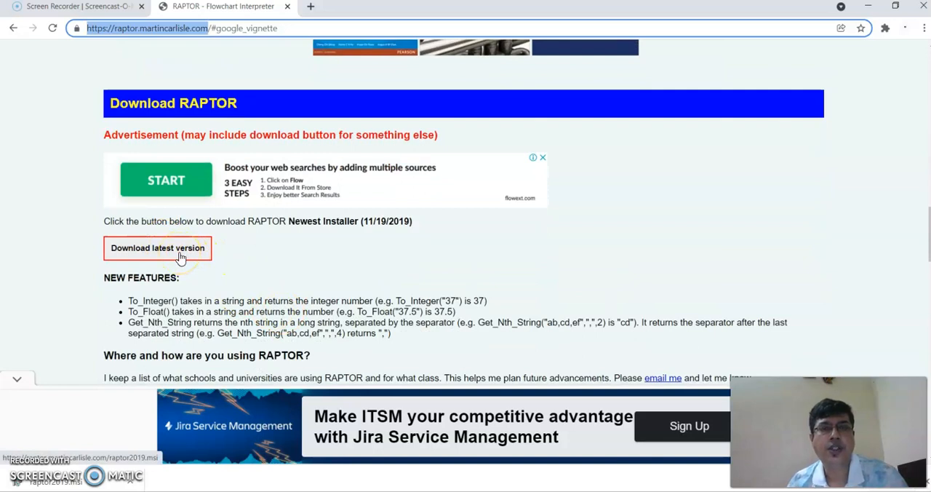
pyautogui.moveTo(539, 425)
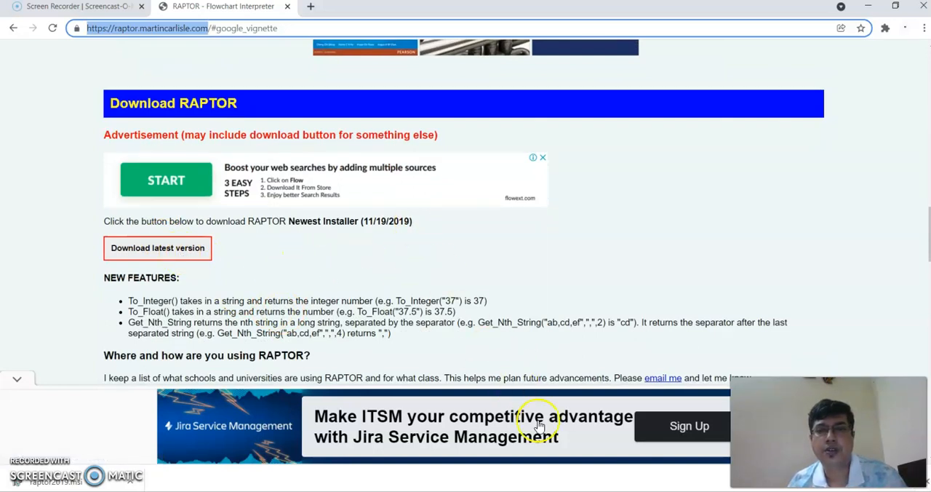